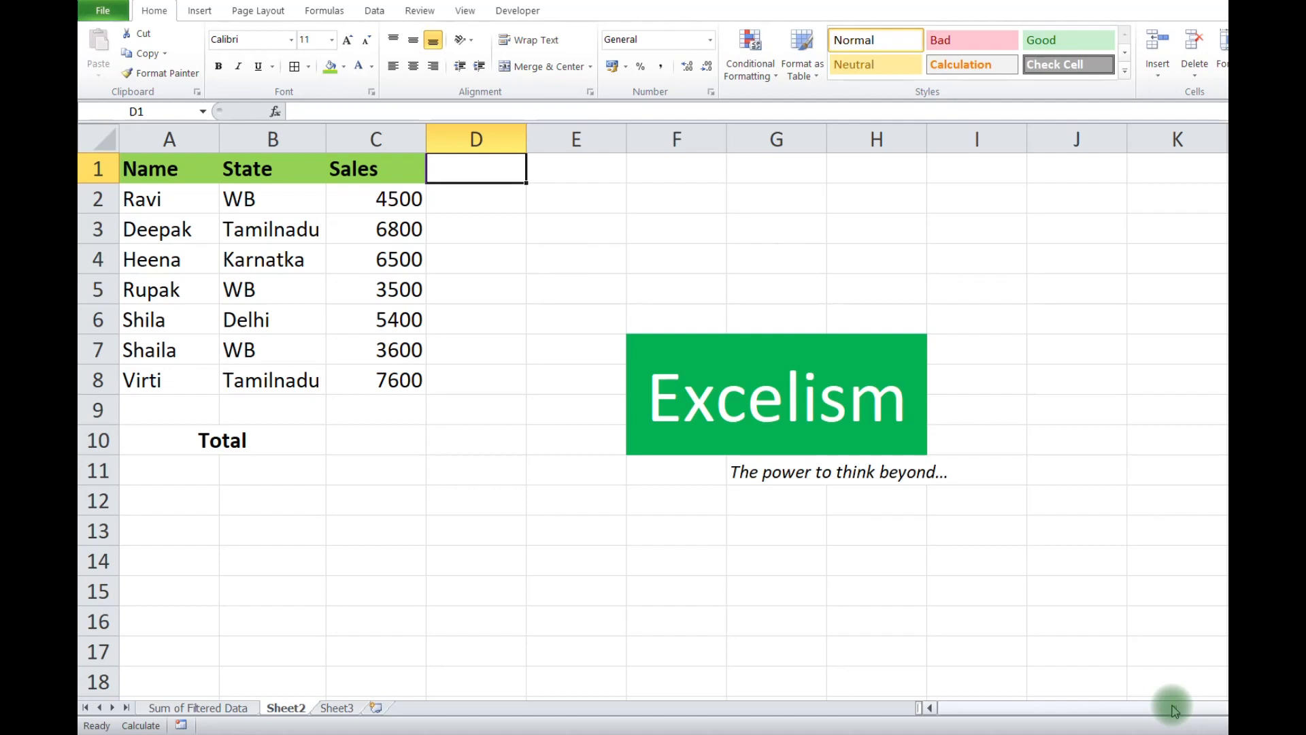
Try a =C2*1 formula down column D to row 8, then clear the trial formulas
key("Down")
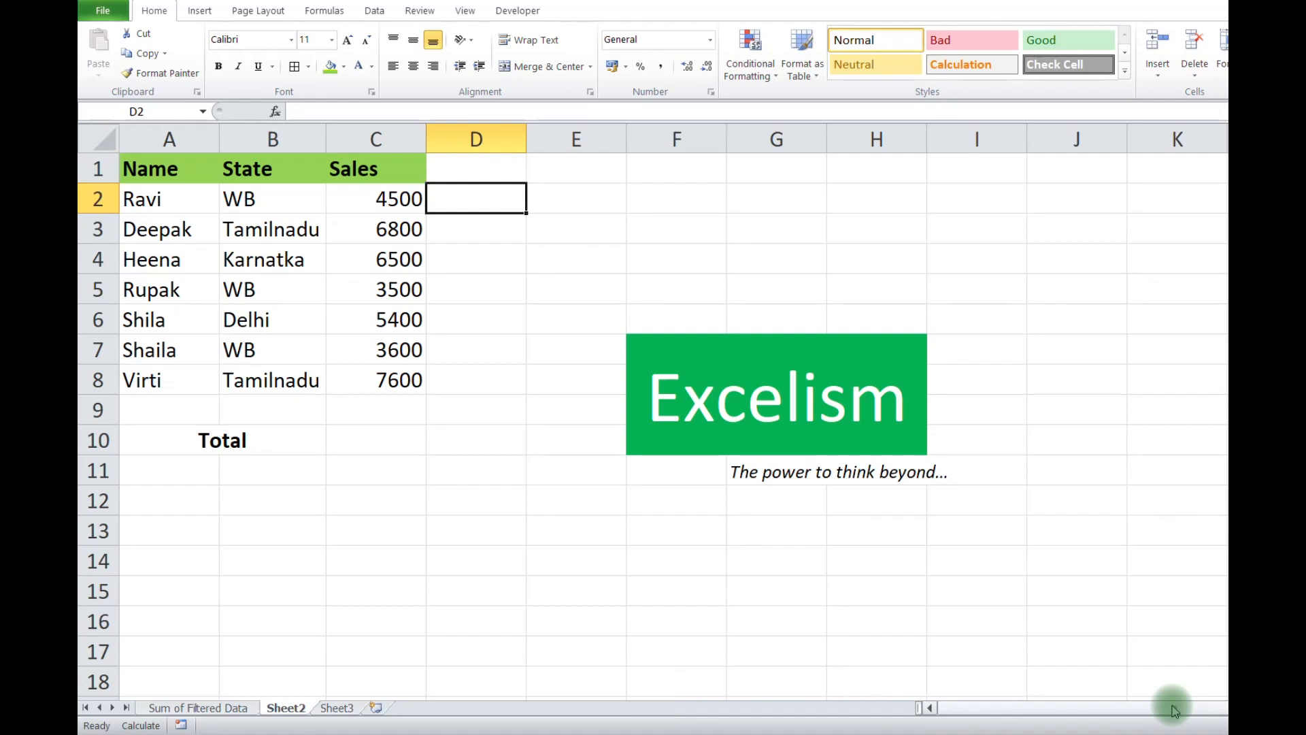
type("=C2")
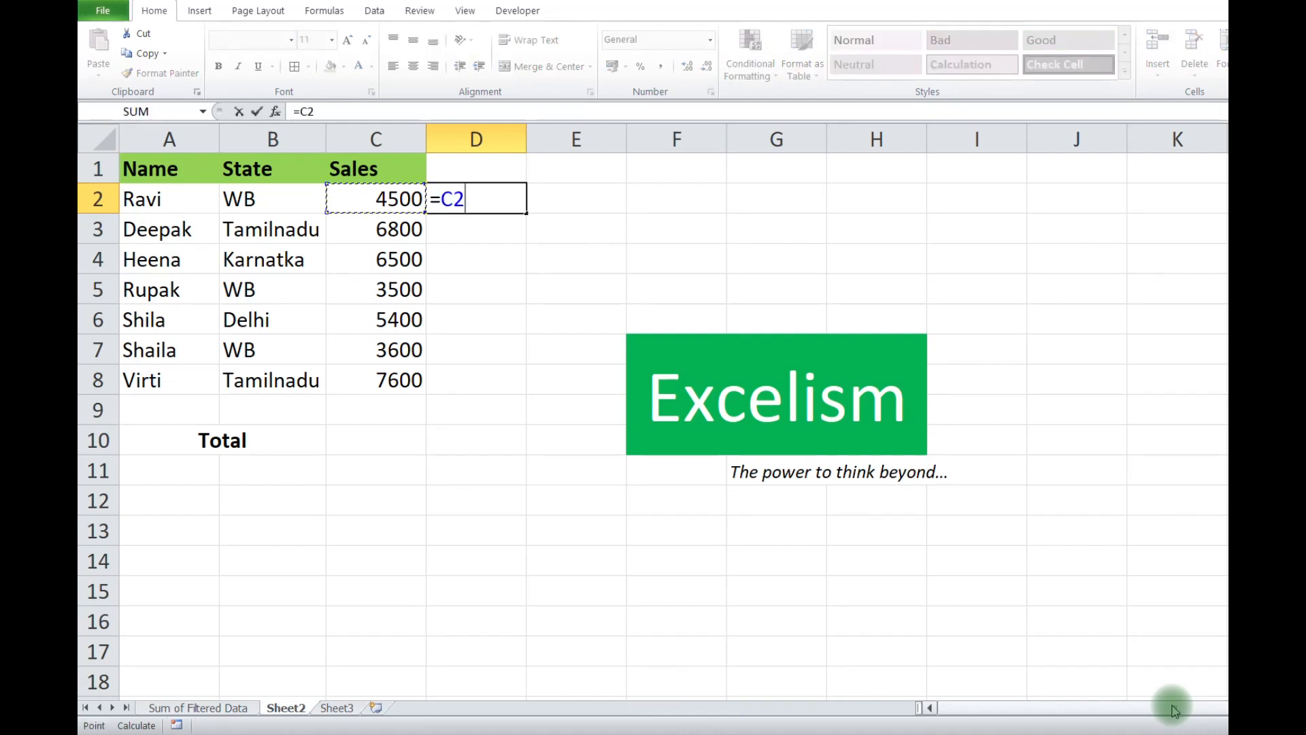
type("*1")
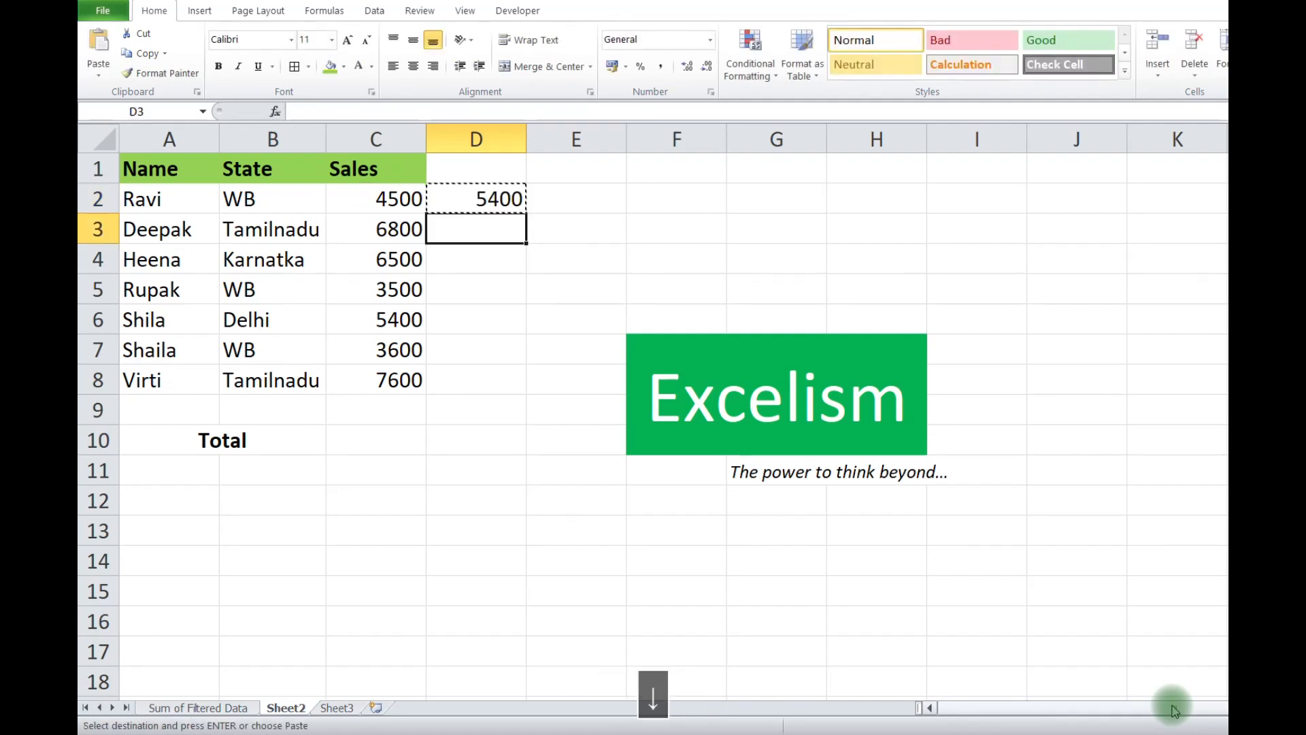
key("Enter")
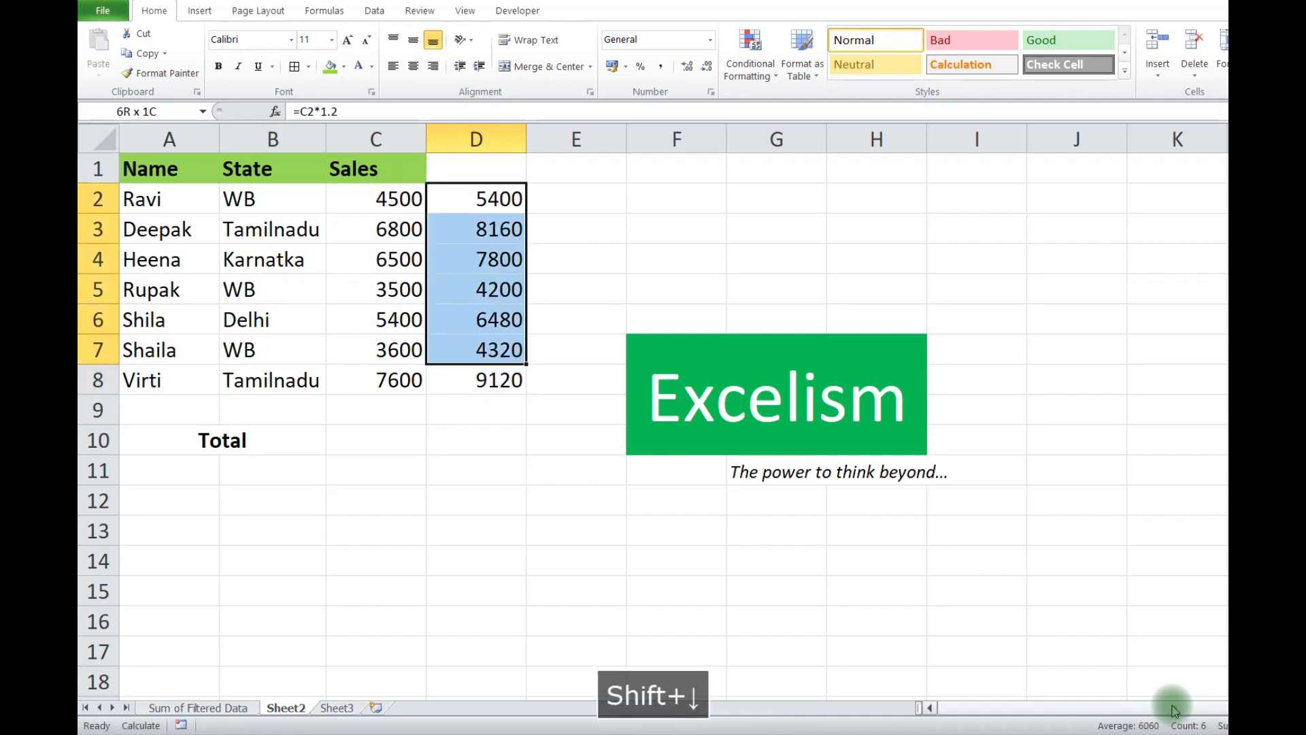
key("Delete")
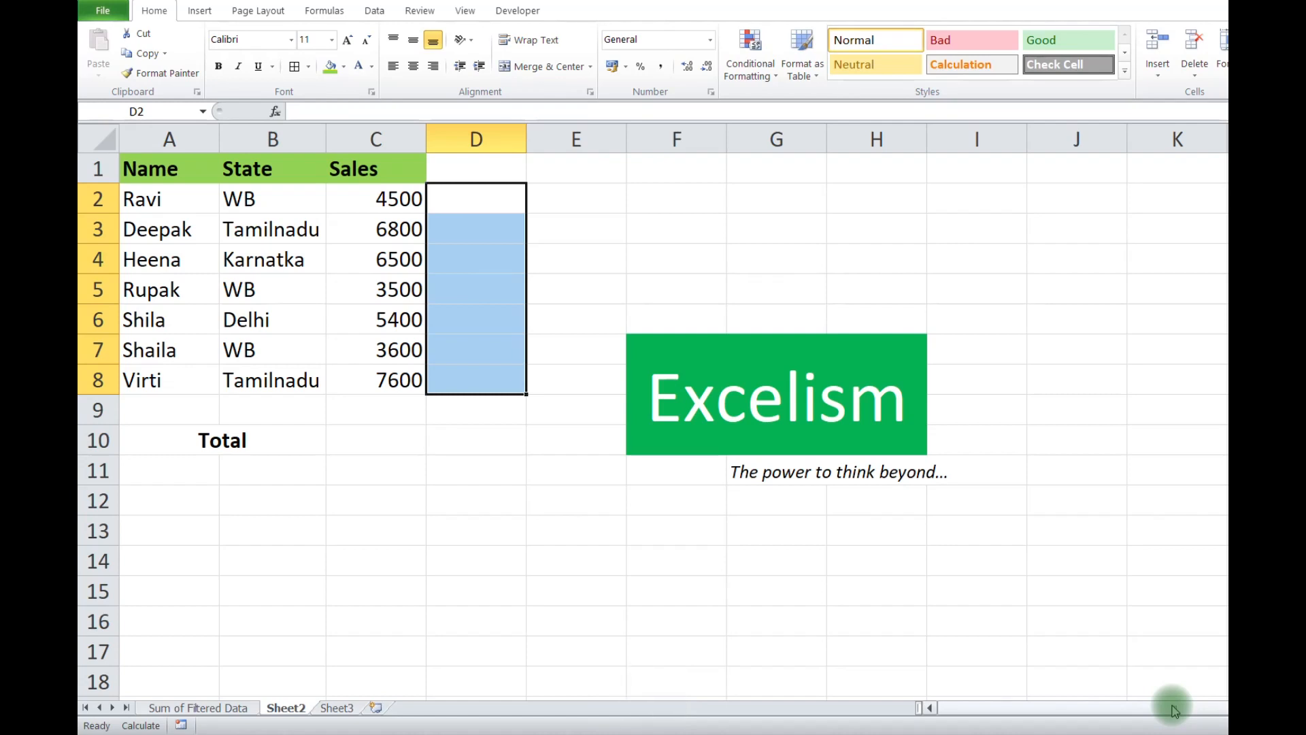
Enter the multiplier 1.2 in D1 and copy it
left_click(474, 169)
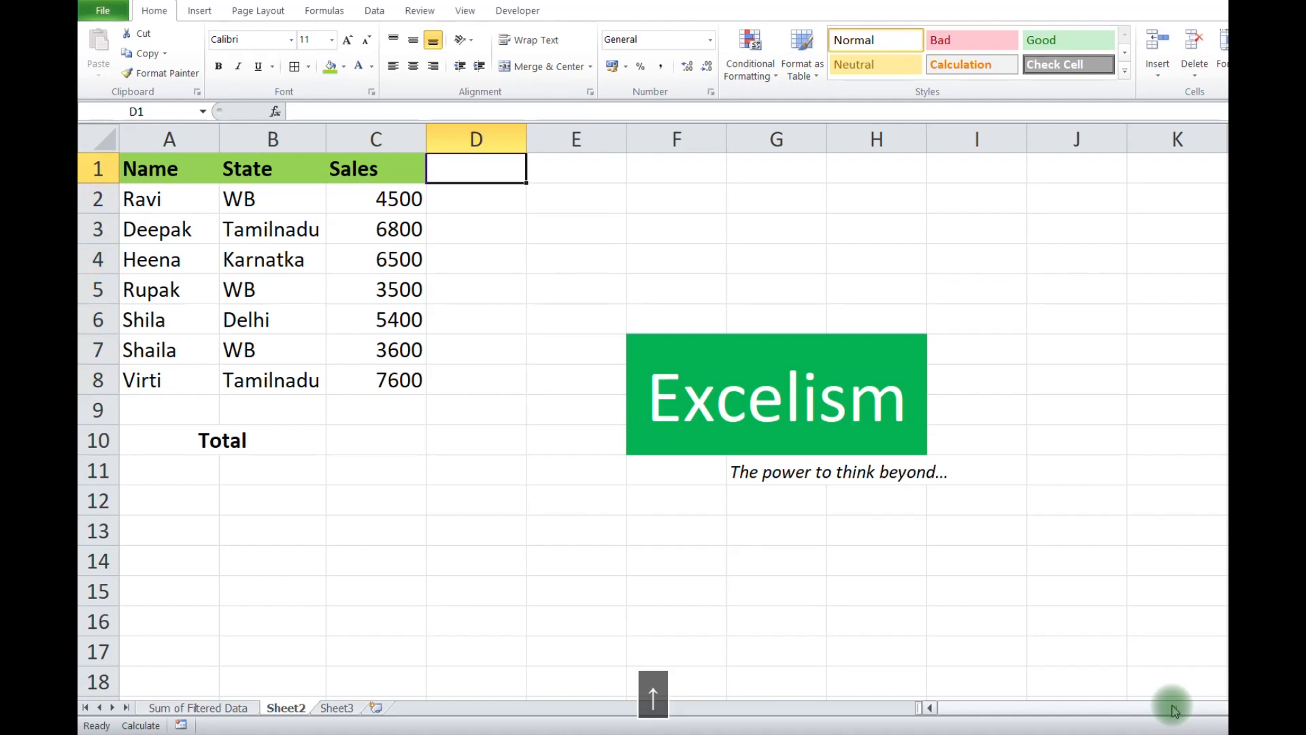
type("1.2")
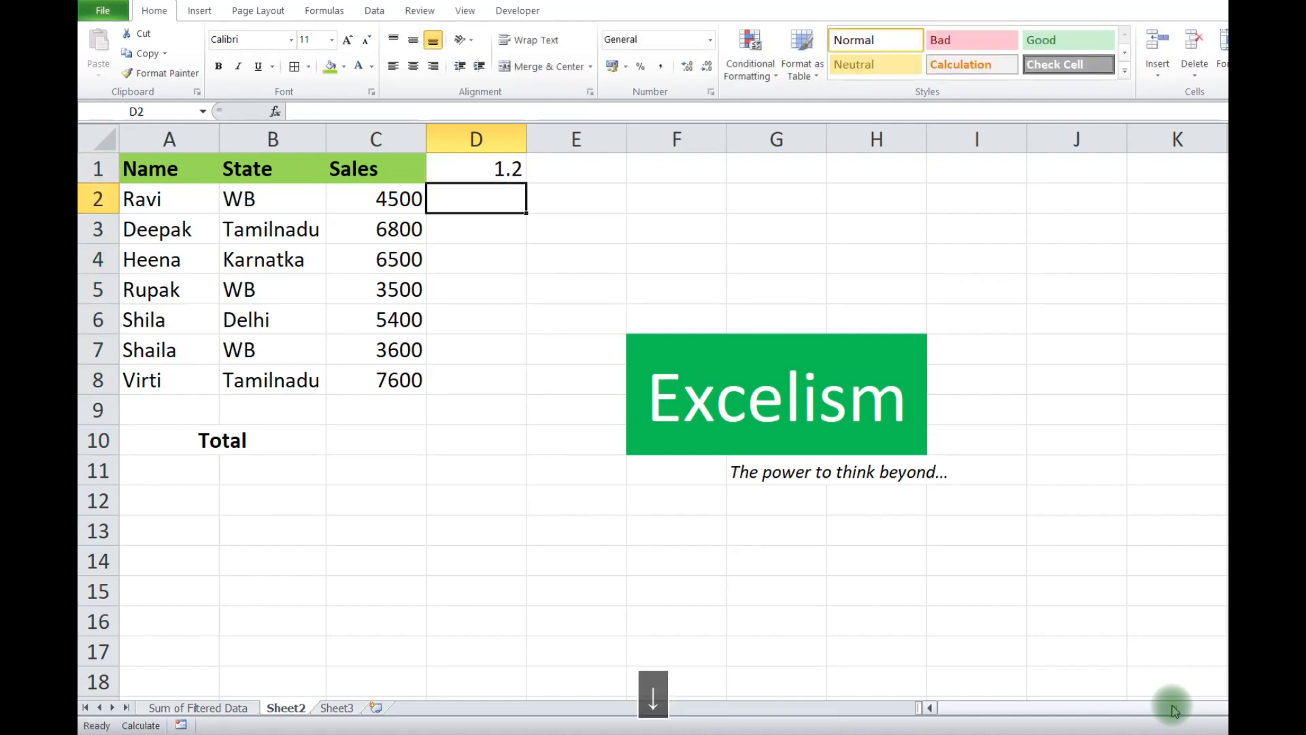
key("ctrl+c")
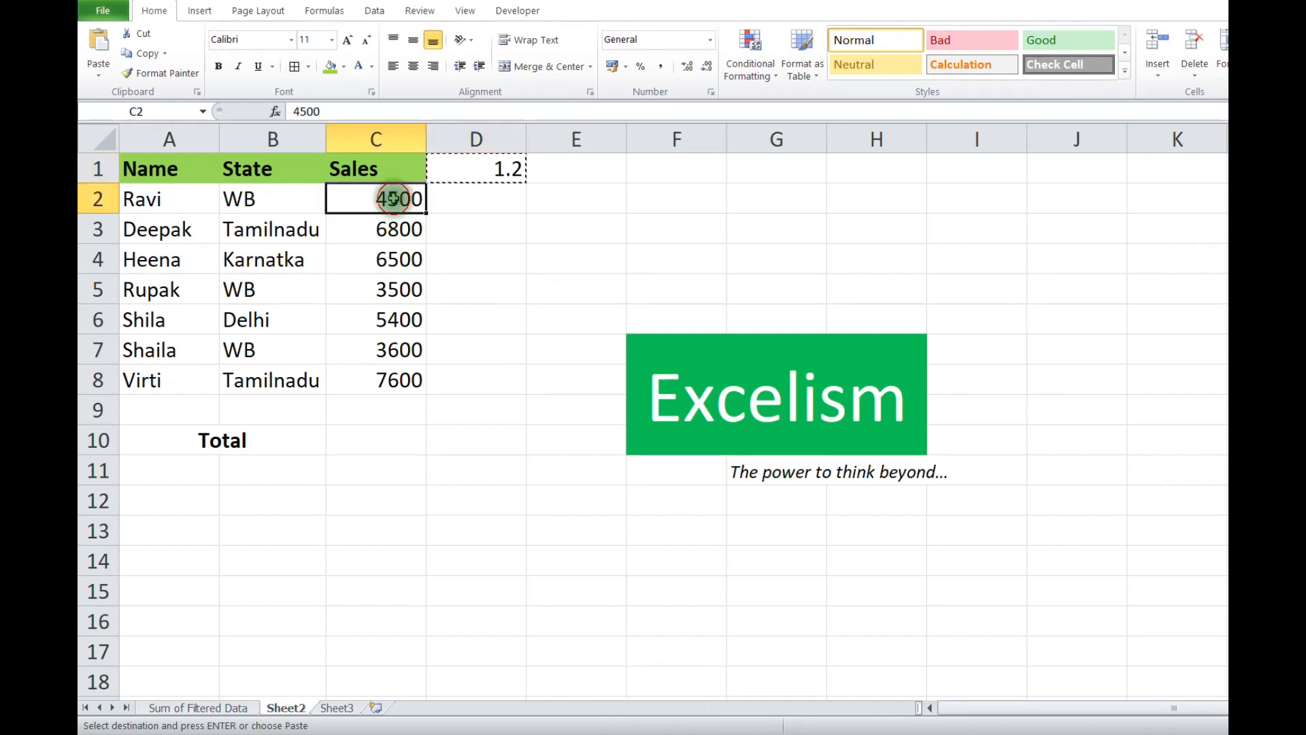
Select Sales C2:C8 and bring up Paste Special with Multiply chosen
left_click_drag(375, 199, 376, 379)
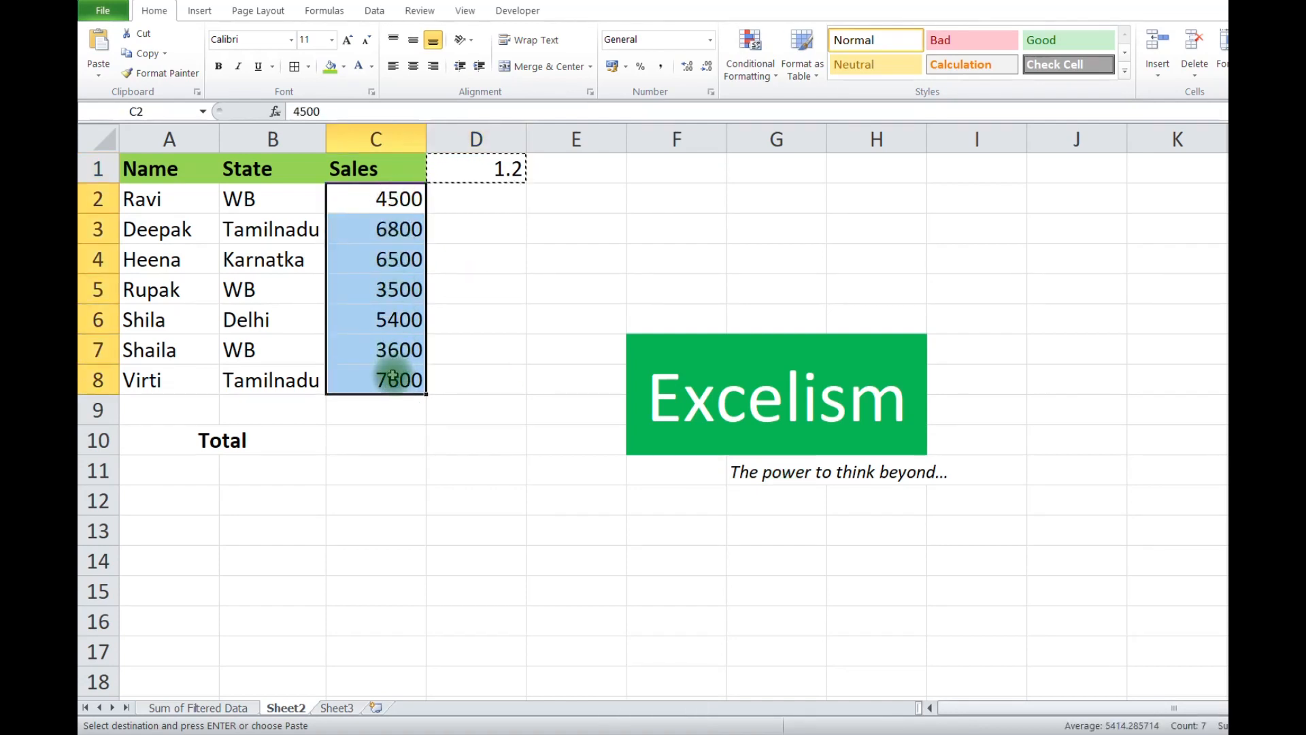
left_click(98, 64)
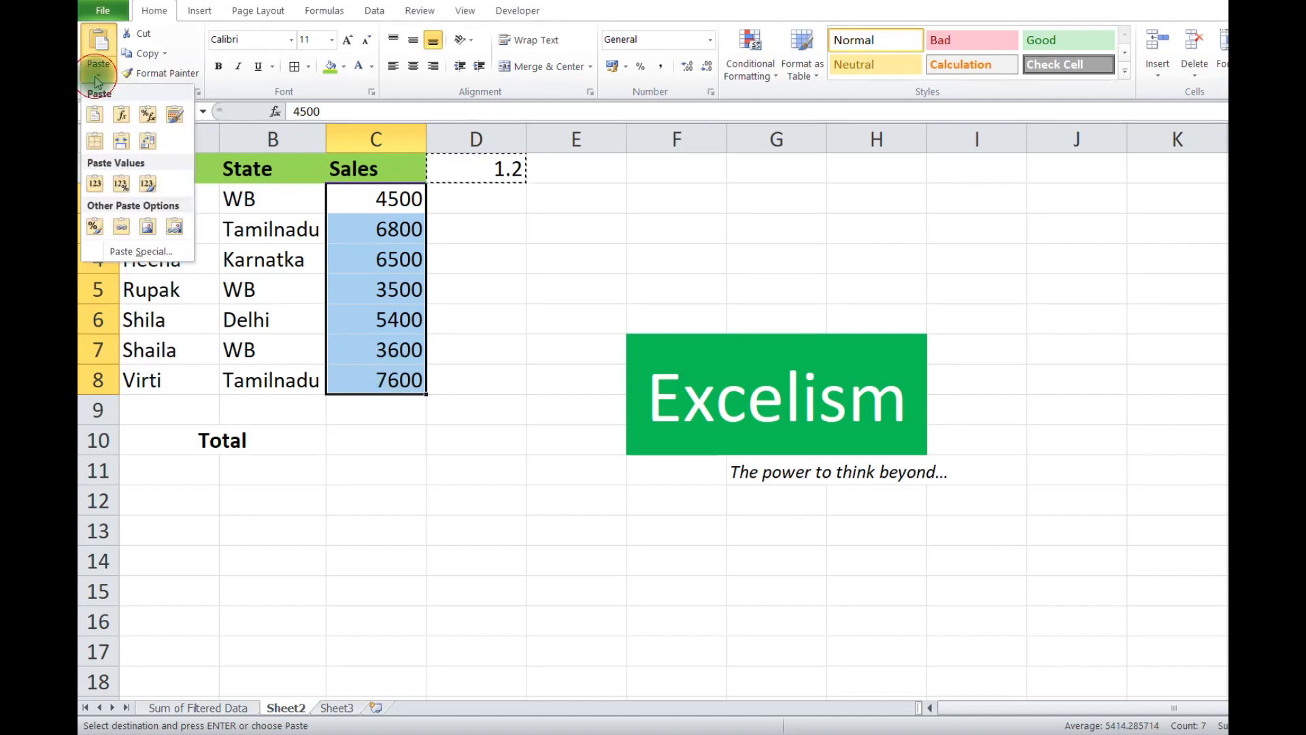
left_click(140, 251)
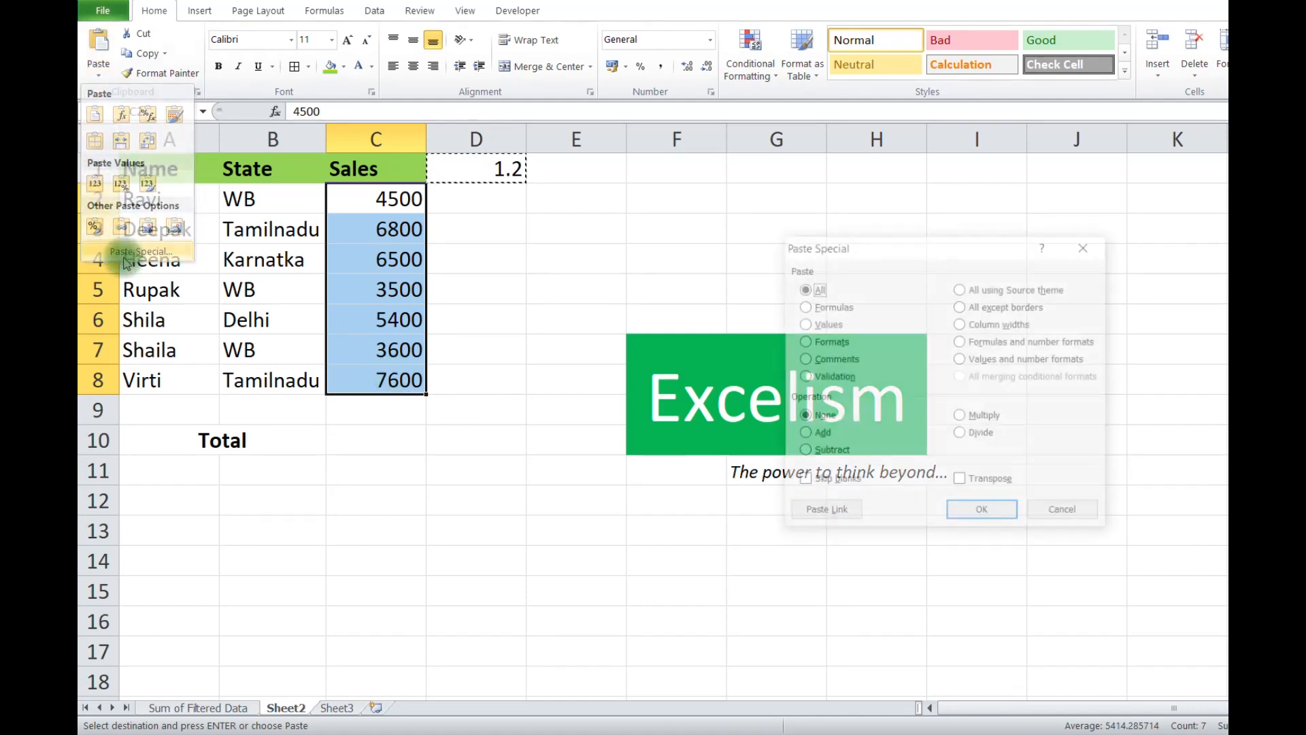
left_click(959, 416)
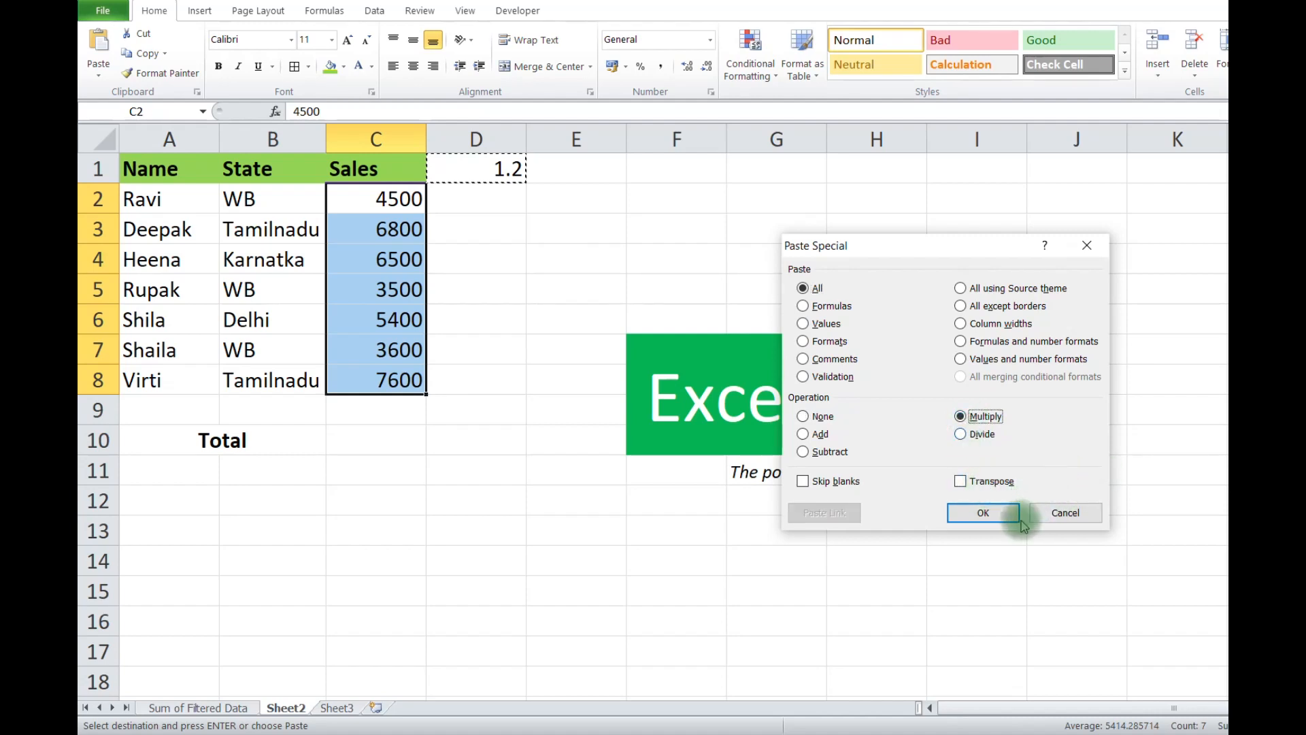
mouse_move(982, 513)
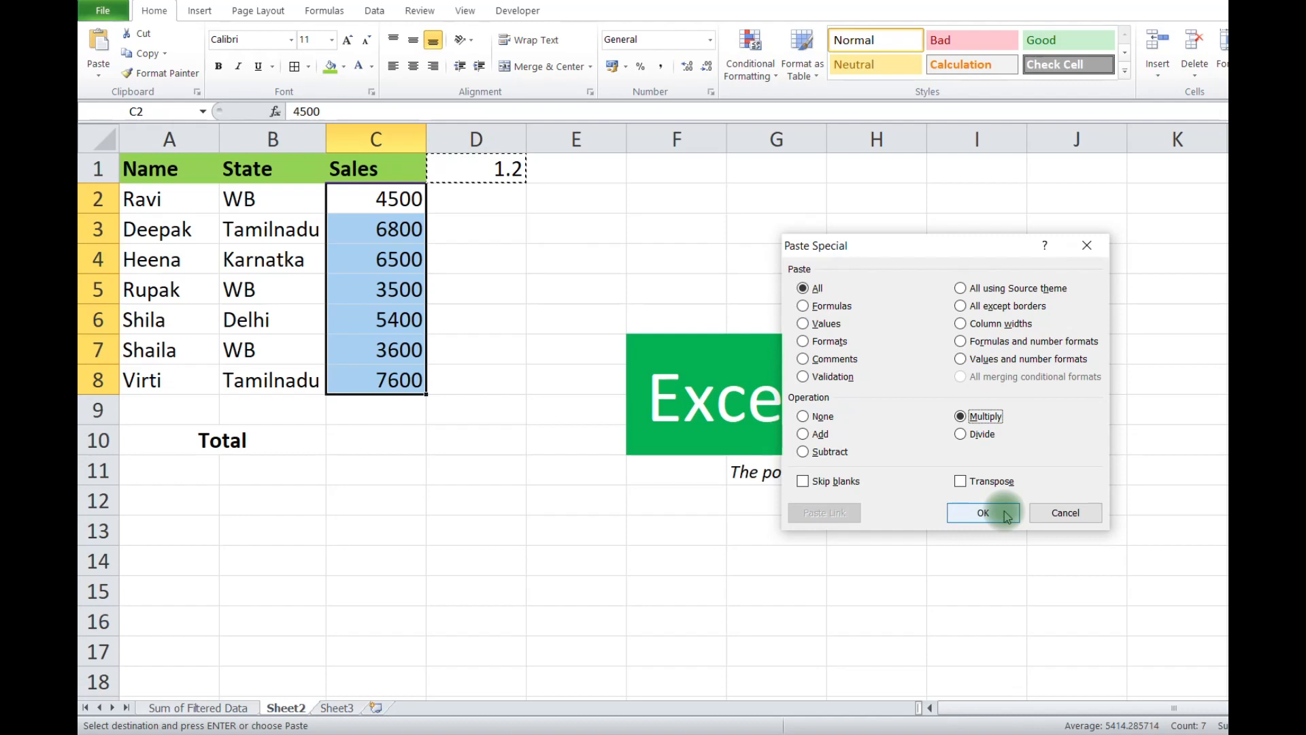
Apply the multiplication so each Sales value becomes 1.2 times larger, then end copy mode
left_click(982, 513)
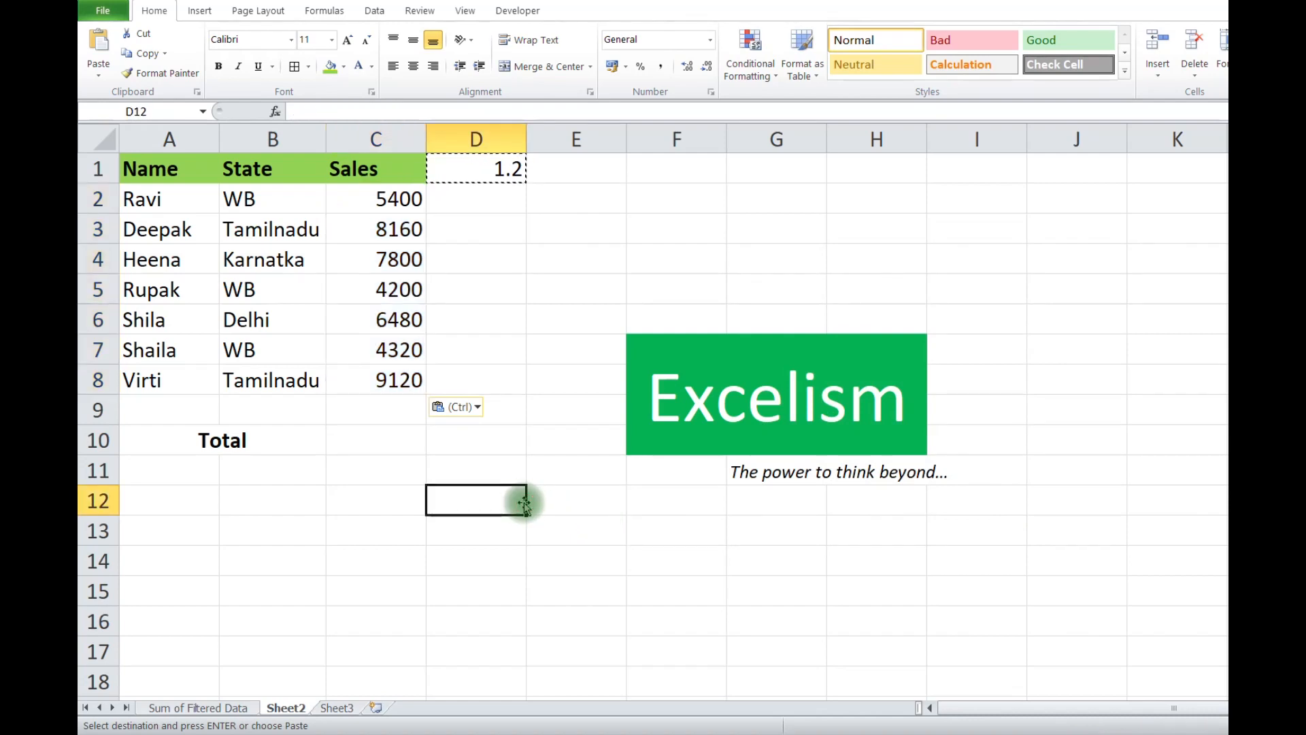
key("Escape")
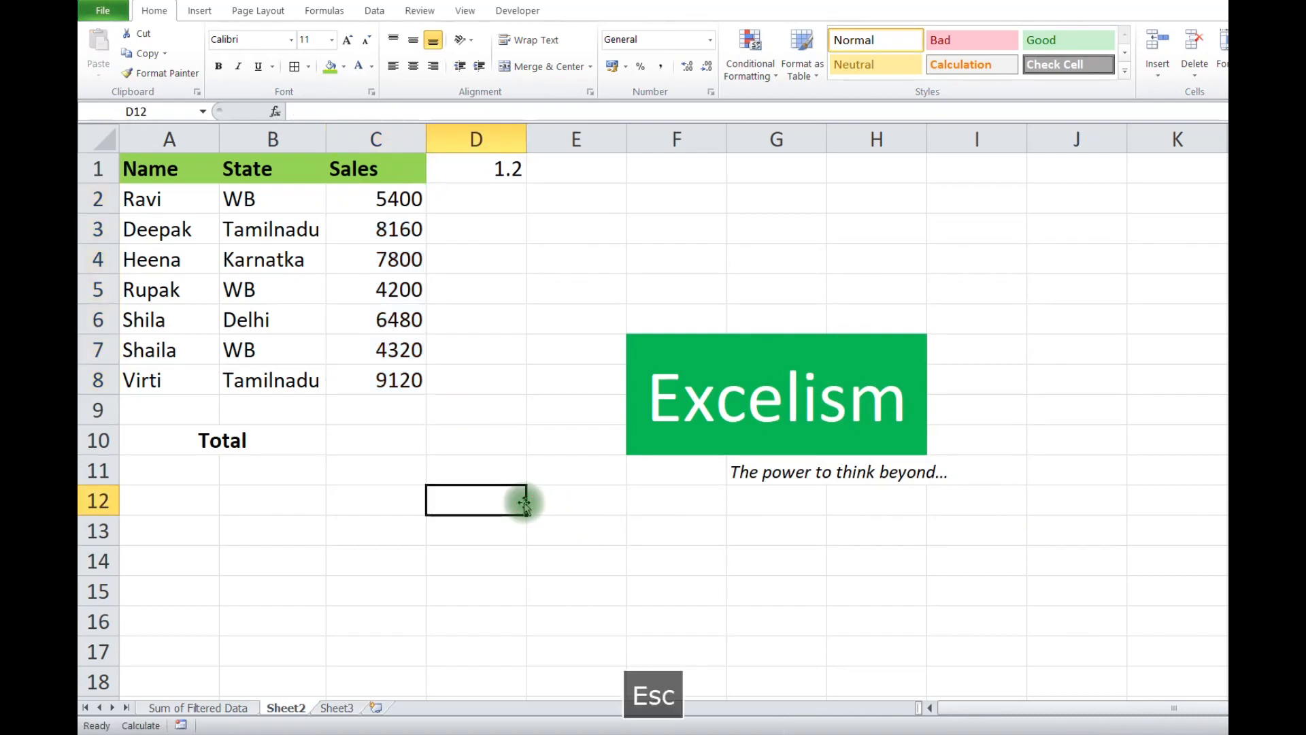